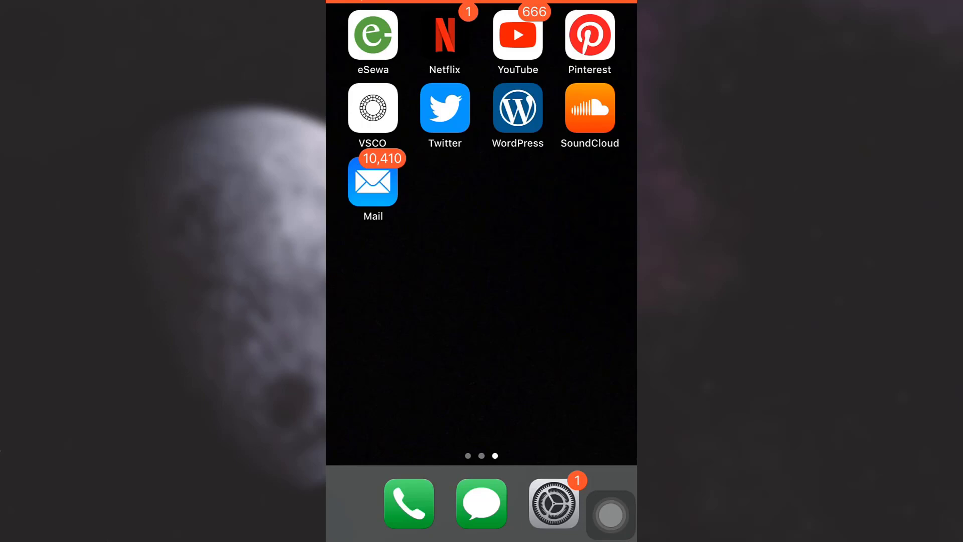
- Launch Pinterest from the iOS Home Screen
{"action": "left_click", "coordinate": [588, 34]}
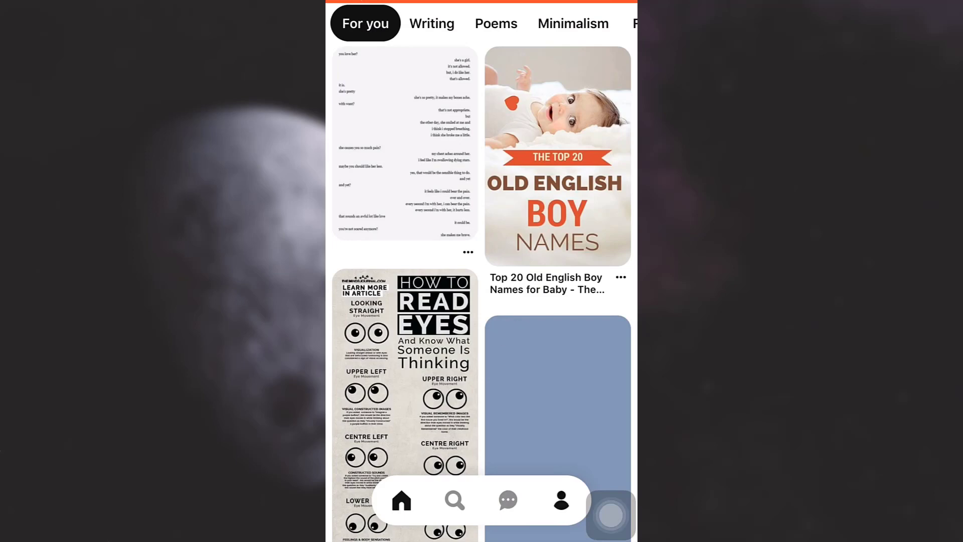
- Go to your own profile tab to reach the settings
{"action": "left_click", "coordinate": [559, 500]}
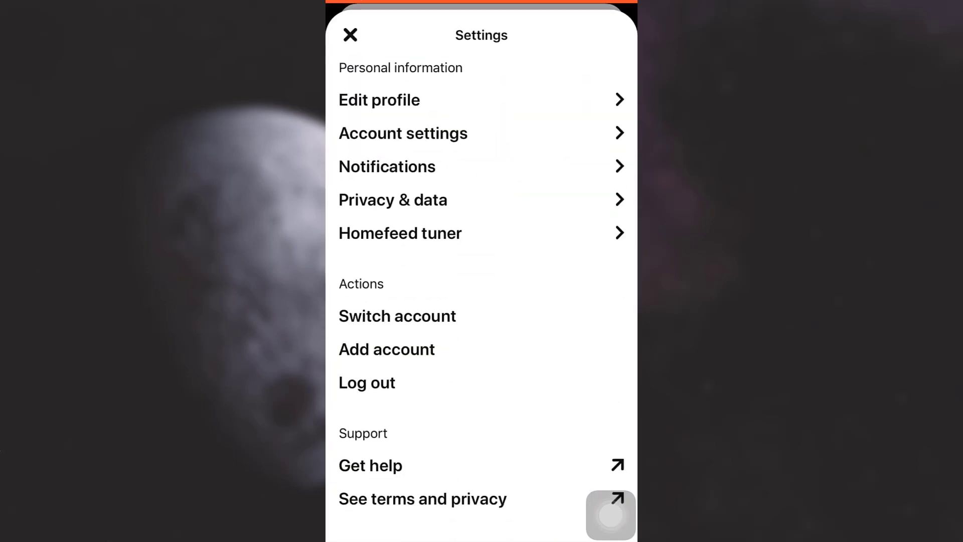
{"action": "left_click", "coordinate": [403, 133]}
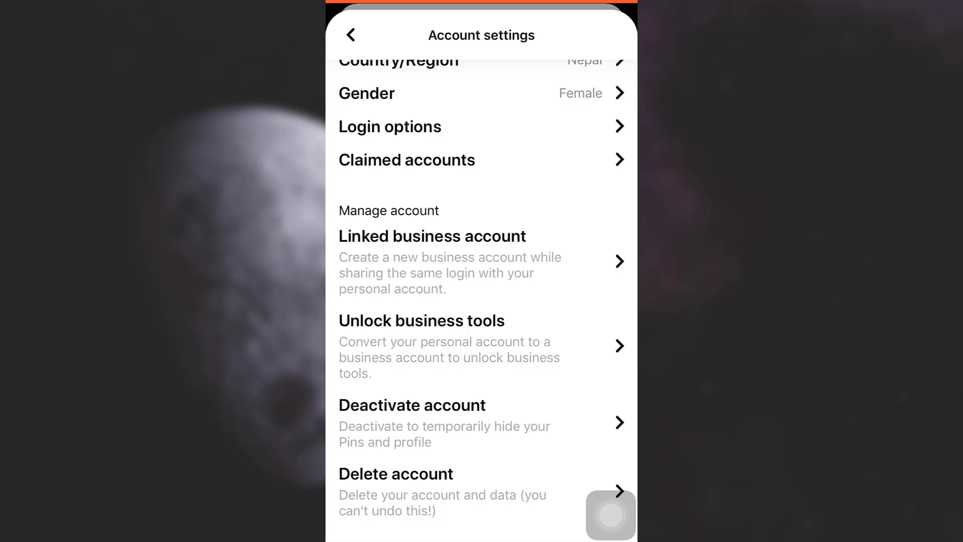
{"action": "left_click", "coordinate": [432, 235]}
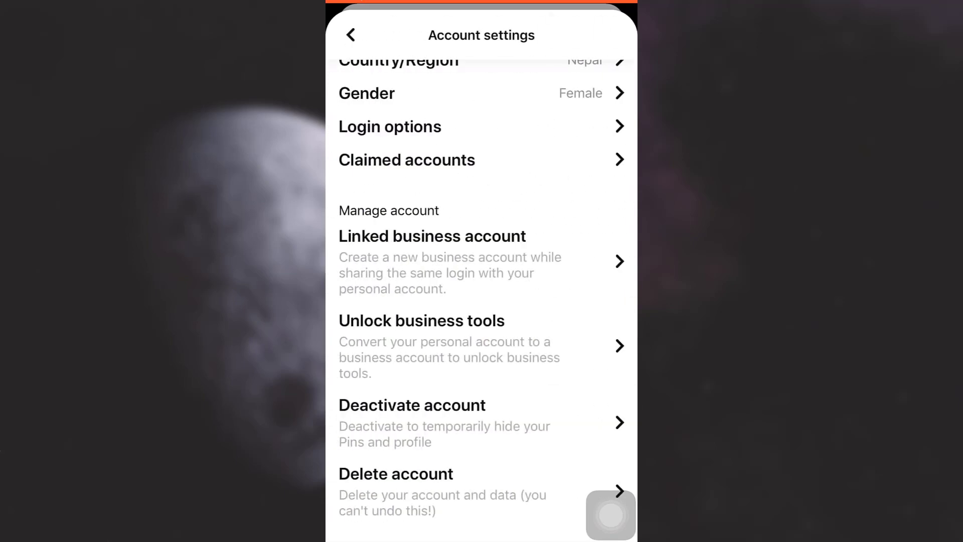
{"action": "left_click", "coordinate": [350, 36]}
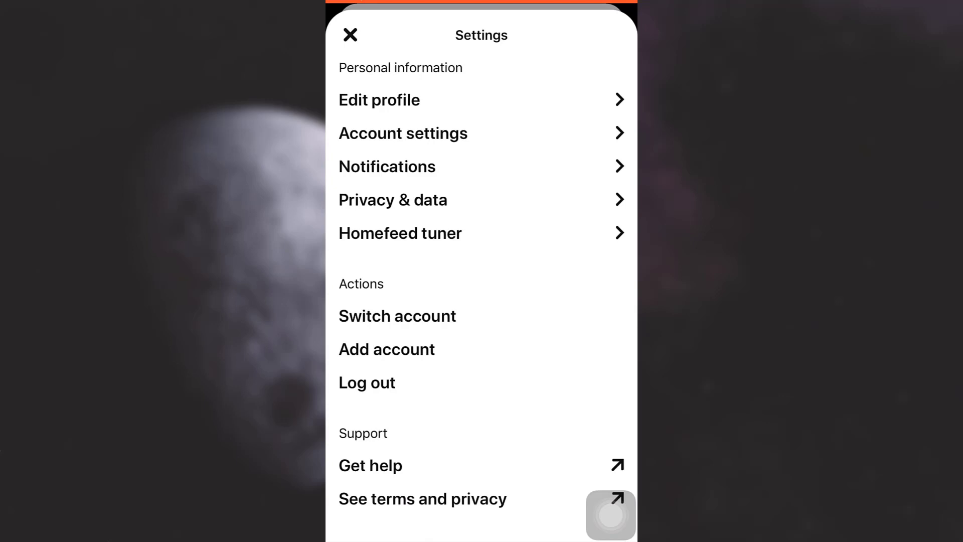
- Go to Account settings > Claimed accounts and switch on the Instagram toggle
{"action": "left_click", "coordinate": [402, 132]}
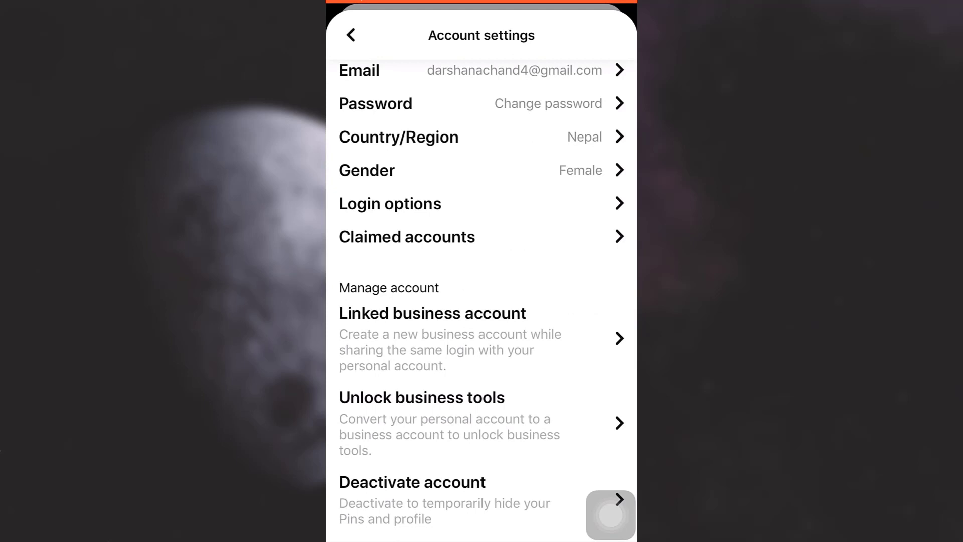
{"action": "left_click", "coordinate": [407, 236]}
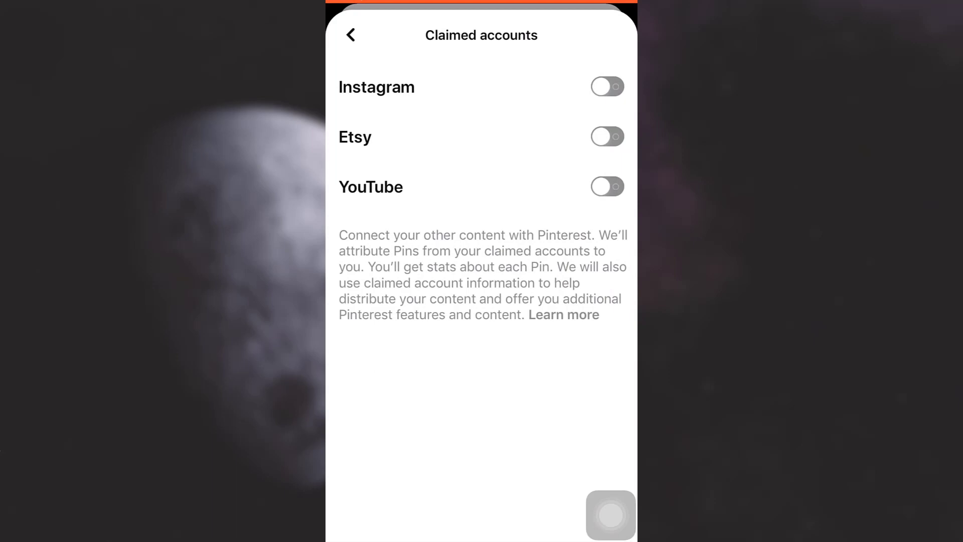
{"action": "left_click", "coordinate": [606, 86]}
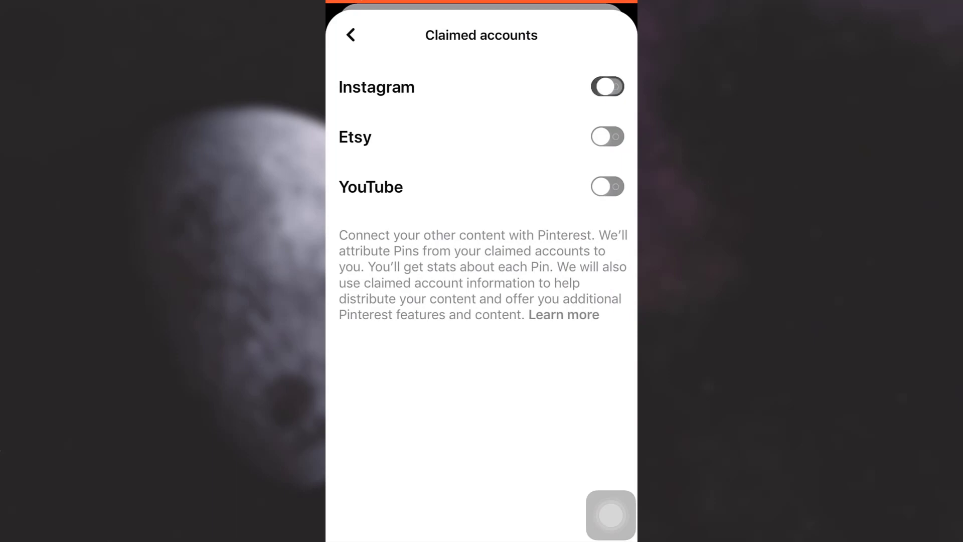
{"action": "left_click", "coordinate": [607, 86]}
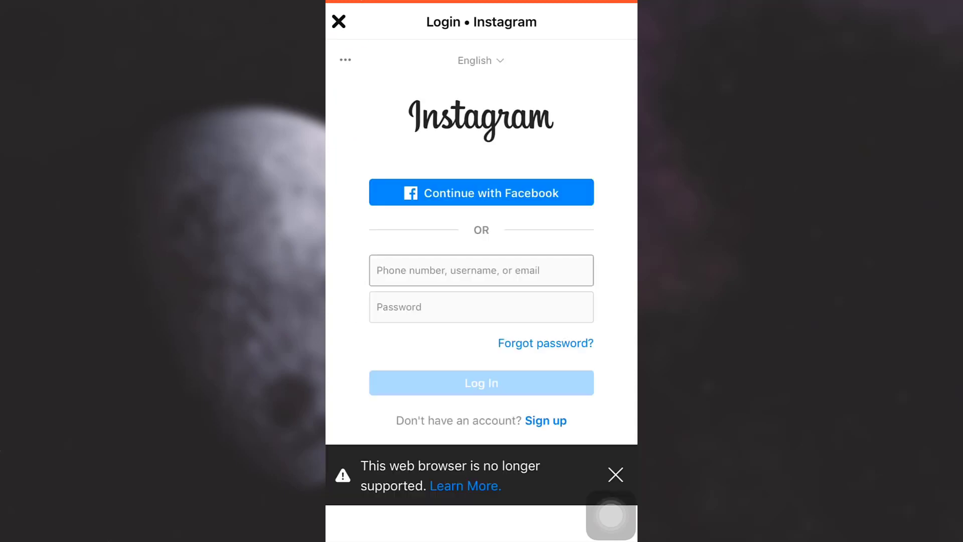
- Enter the Instagram username and password, then log in
{"action": "left_click", "coordinate": [481, 270]}
{"action": "type", "text": "womanupcreatives"}
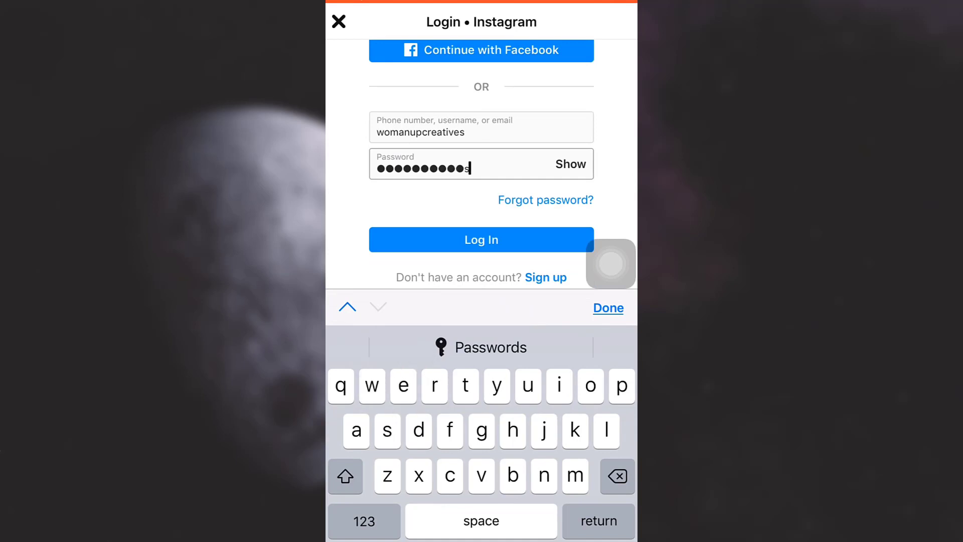
{"action": "left_click", "coordinate": [364, 521]}
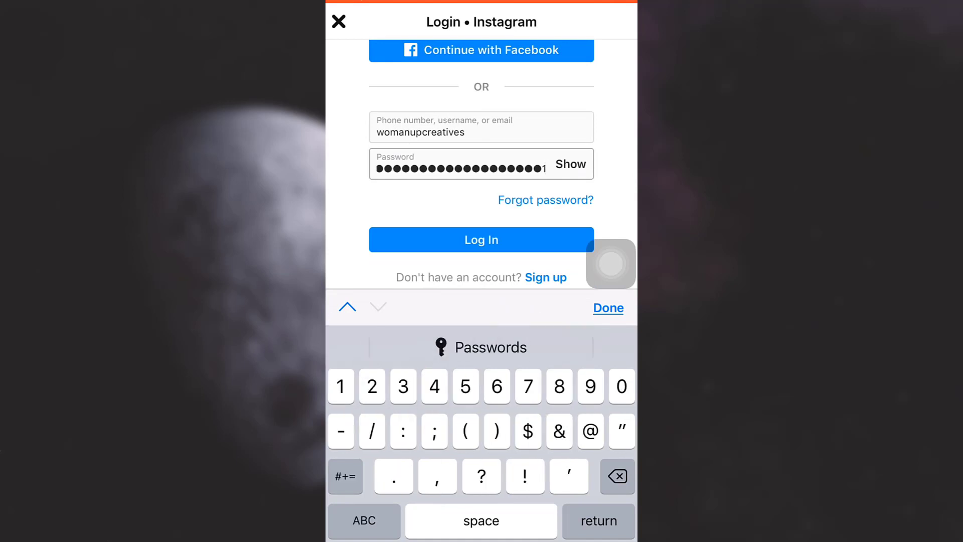
{"action": "left_click", "coordinate": [481, 239]}
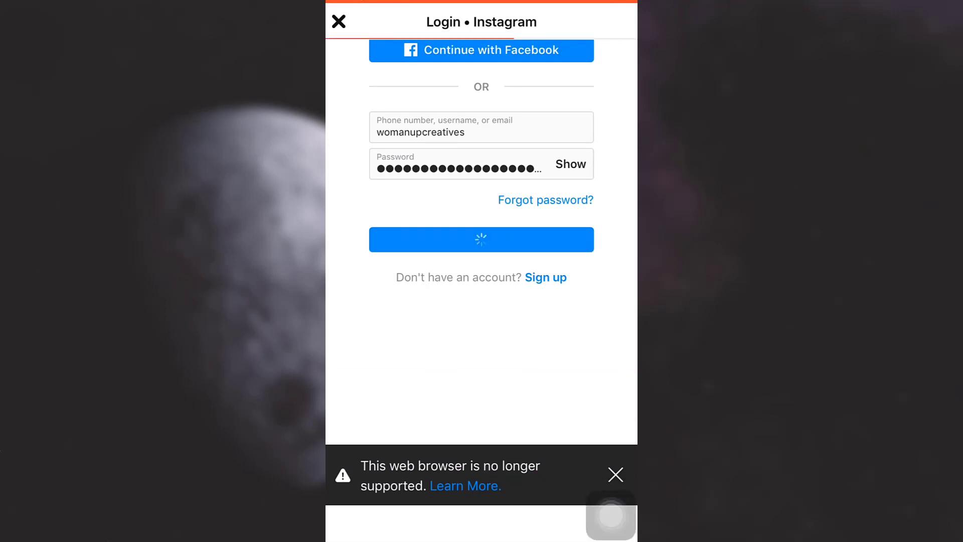
{"action": "left_click", "coordinate": [481, 238]}
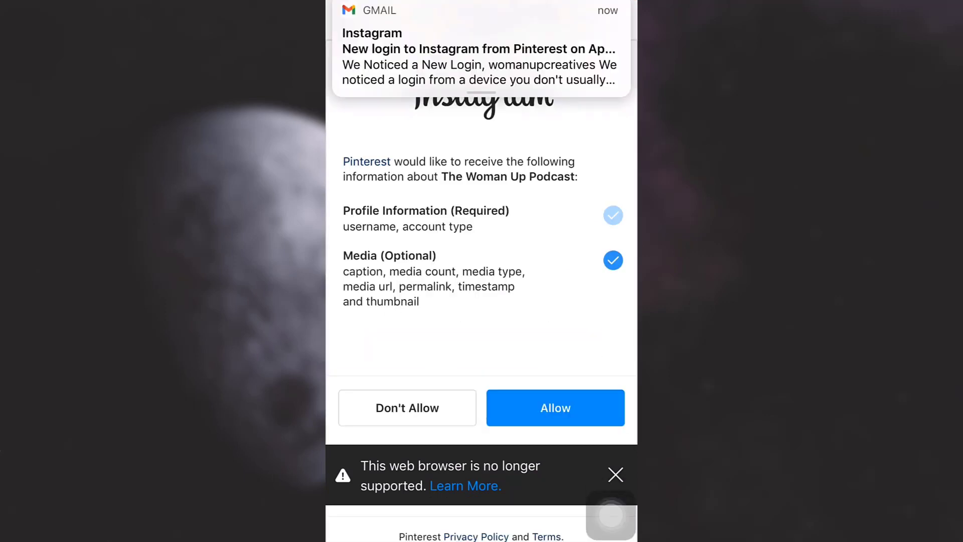
- Allow Pinterest access to the Instagram account, then close Settings back to the profile
{"action": "left_click", "coordinate": [555, 407]}
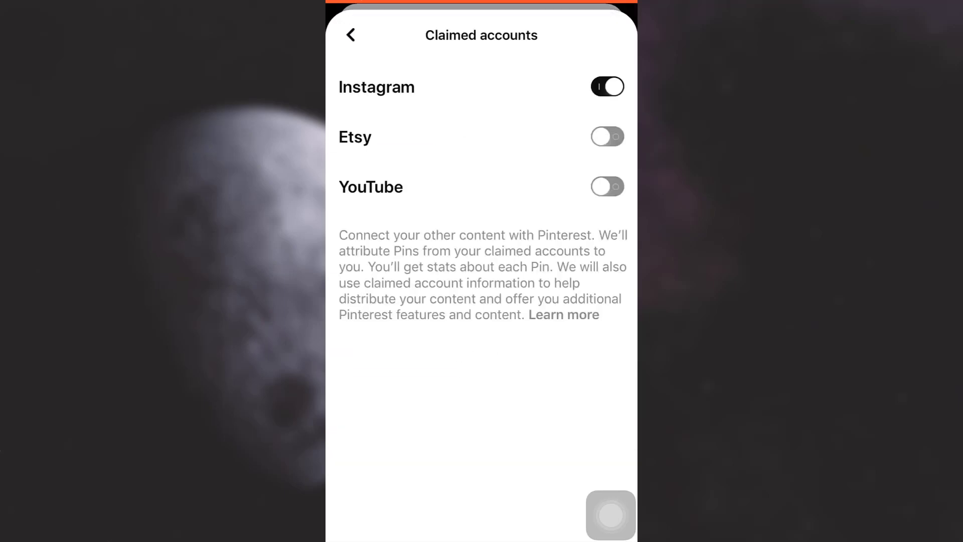
{"action": "left_click", "coordinate": [350, 35]}
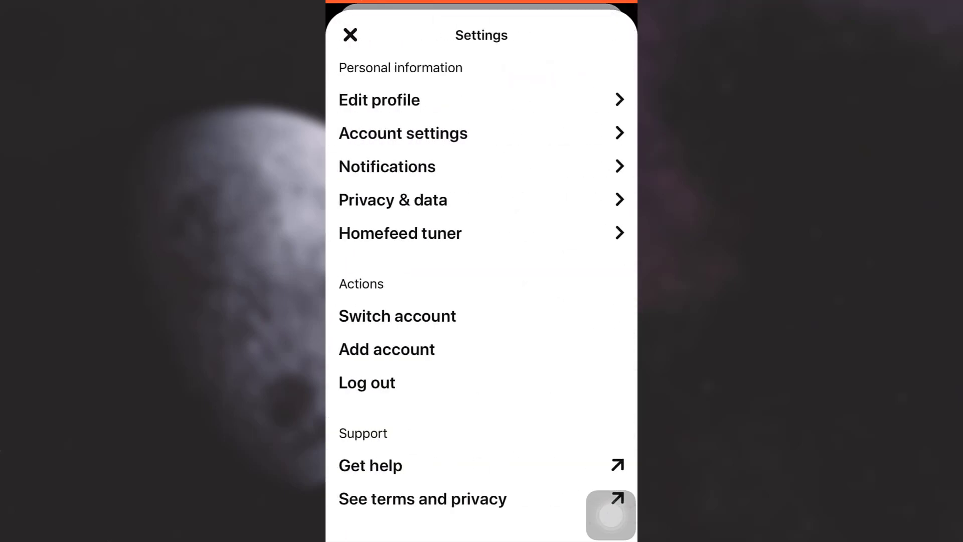
{"action": "left_click", "coordinate": [350, 35]}
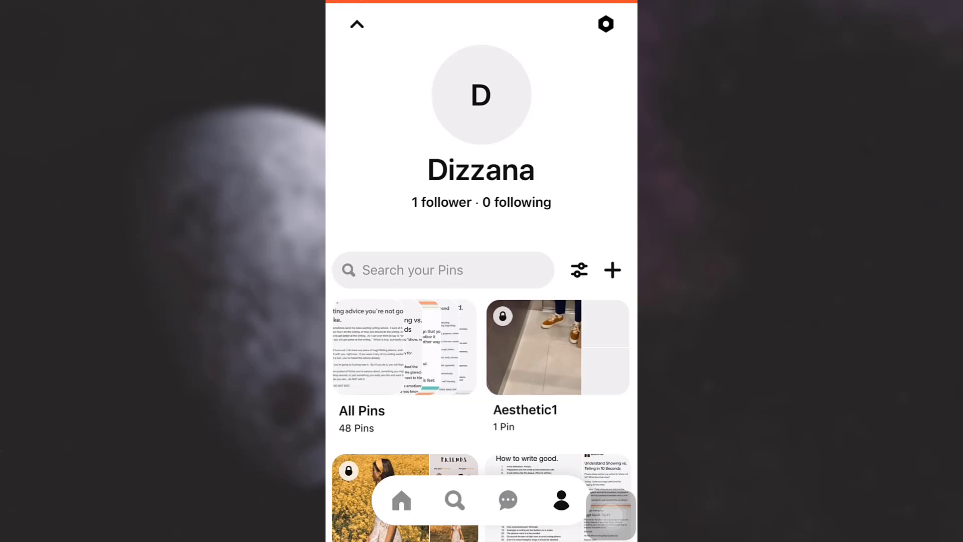